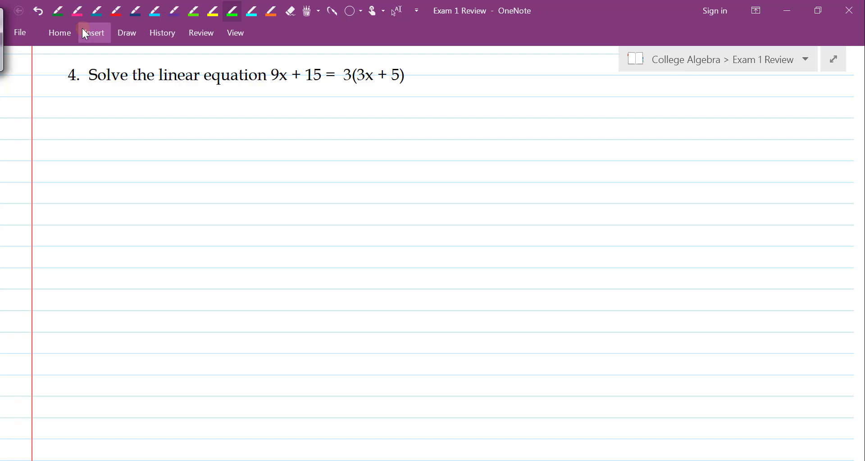
Step: Handwrite the starting equation 9x + 15 = 3(3x + 5) in pink ink below the problem
click(75, 12)
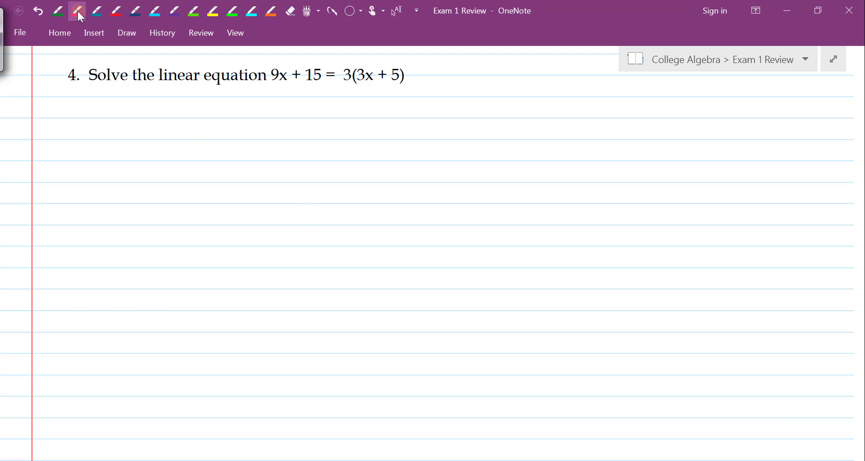
drag(208, 133, 203, 125)
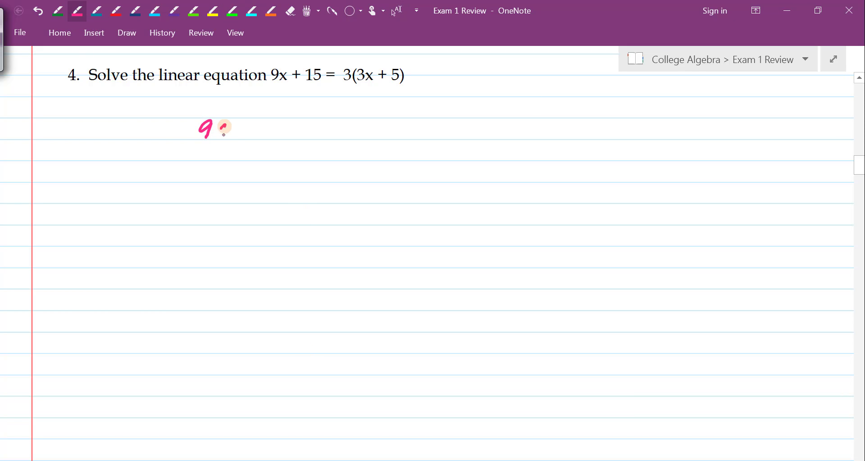
drag(215, 130, 254, 130)
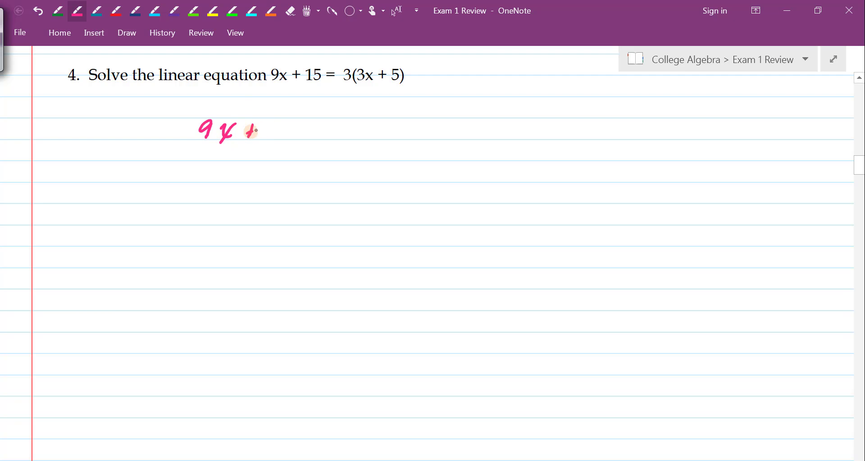
drag(243, 131, 309, 131)
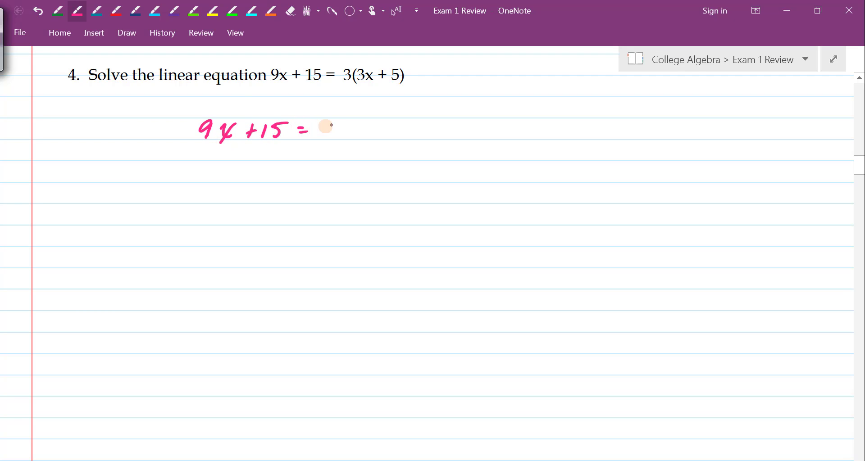
drag(317, 130, 377, 130)
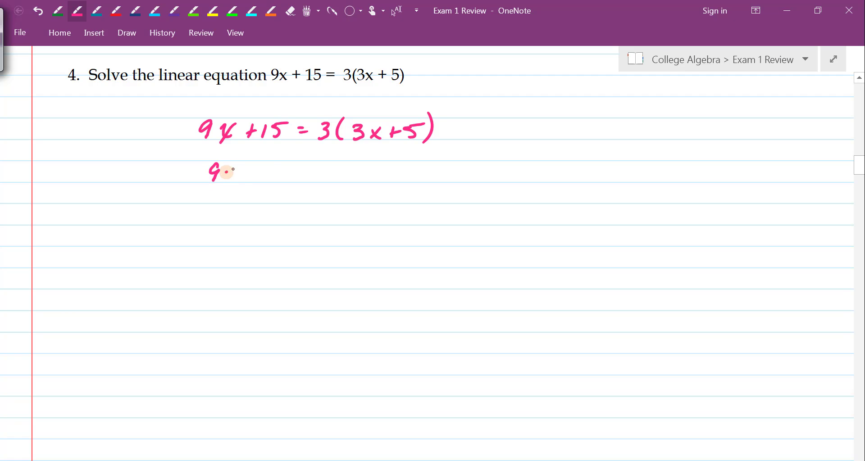
Step: Write the distributed line 9x + 15 = 9x + 15 and the word 'Solution' at right
drag(216, 172, 281, 171)
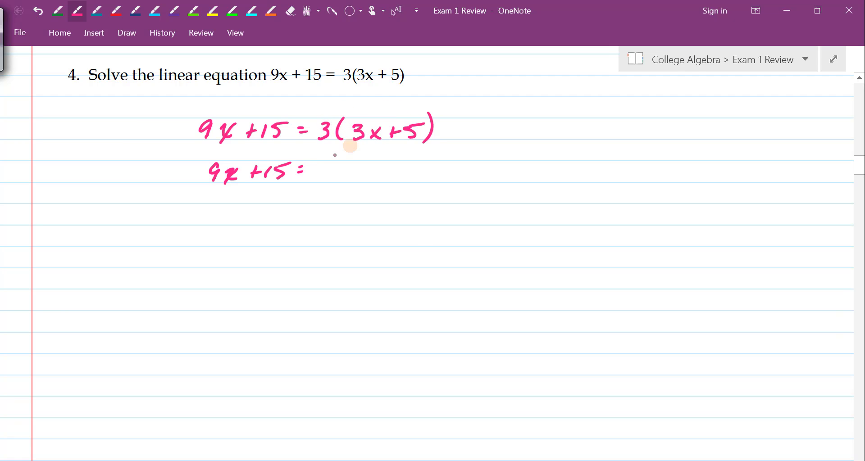
drag(331, 171, 361, 171)
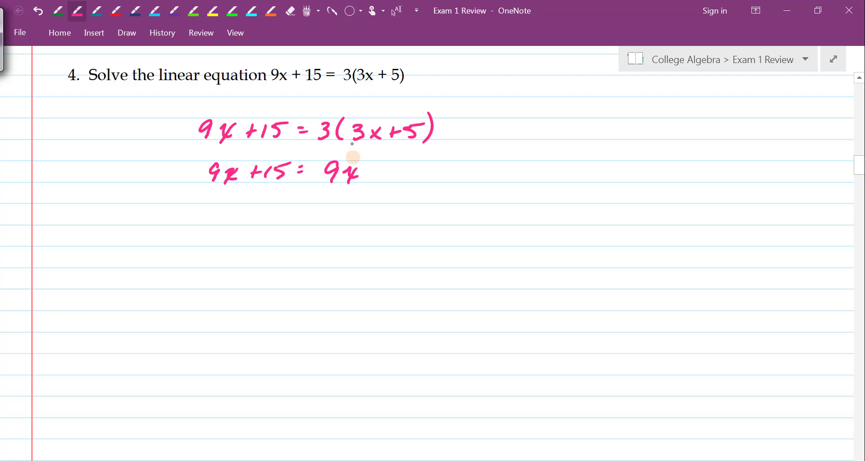
drag(372, 172, 387, 172)
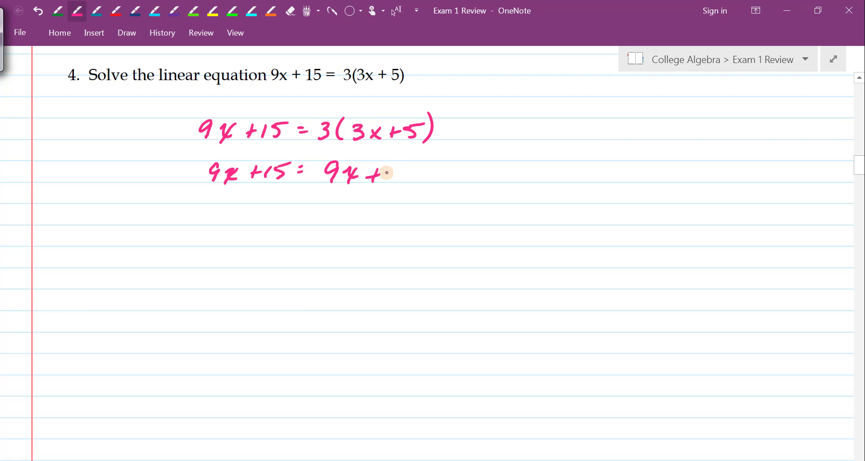
drag(380, 174, 403, 176)
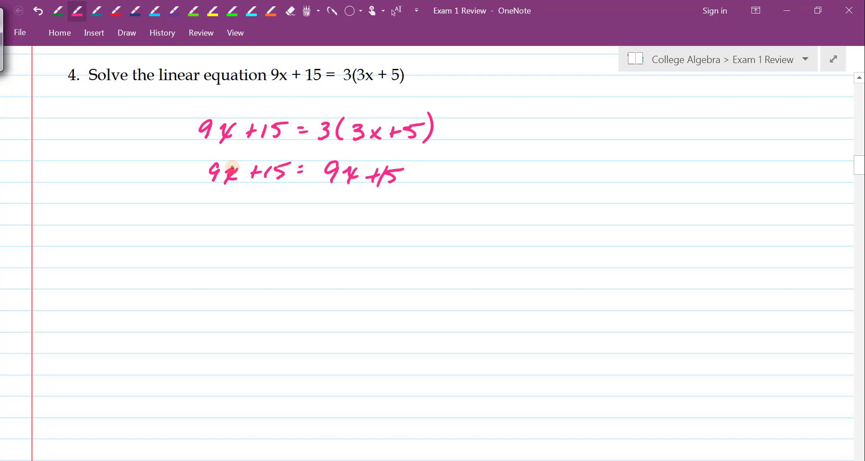
drag(557, 135, 592, 138)
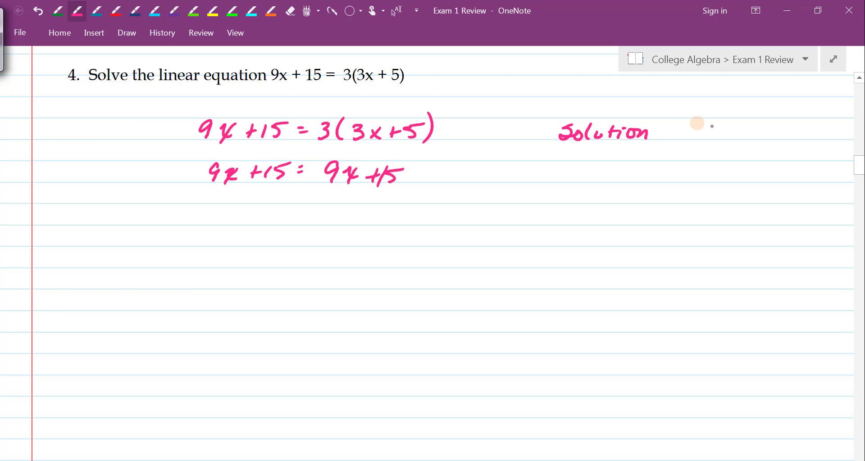
Step: Note the solution as all real numbers and subtract 15 from both sides under a line
drag(690, 132, 717, 138)
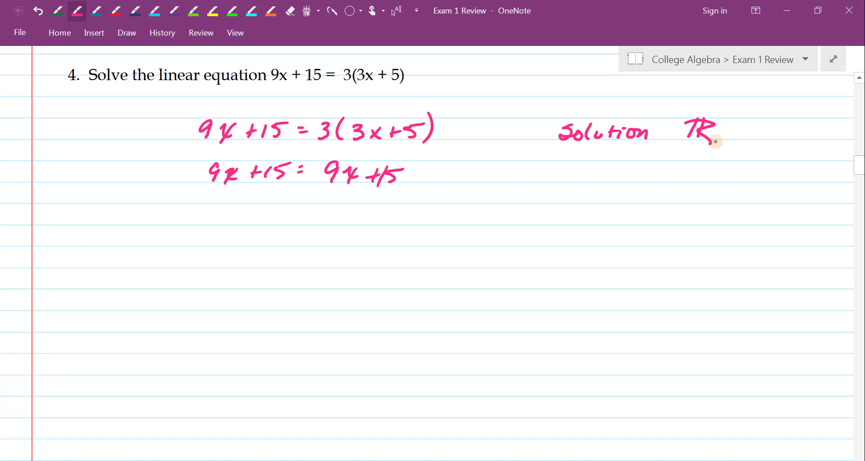
mouse_move(367, 198)
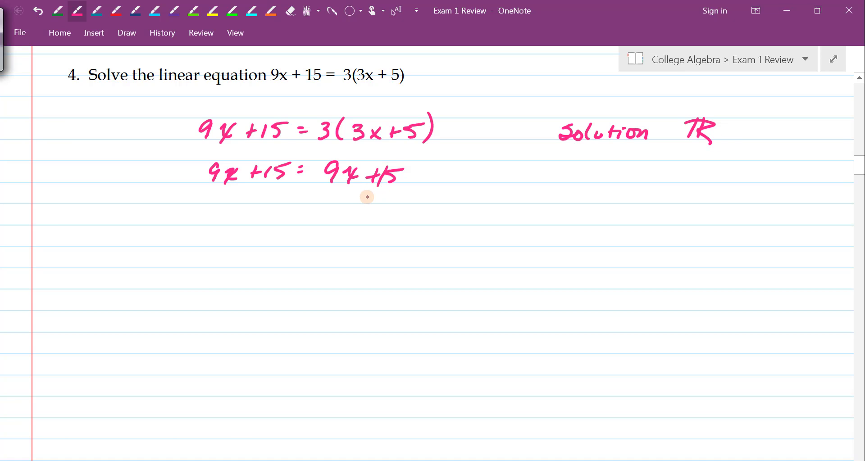
drag(364, 193, 397, 196)
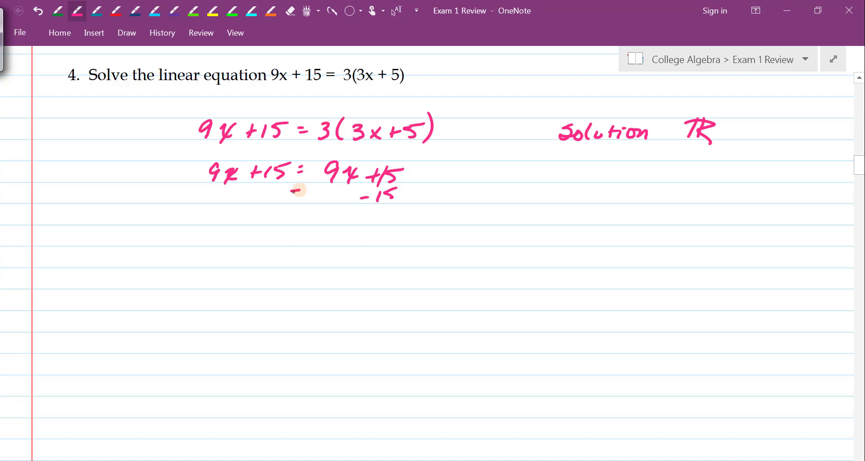
drag(260, 195, 300, 196)
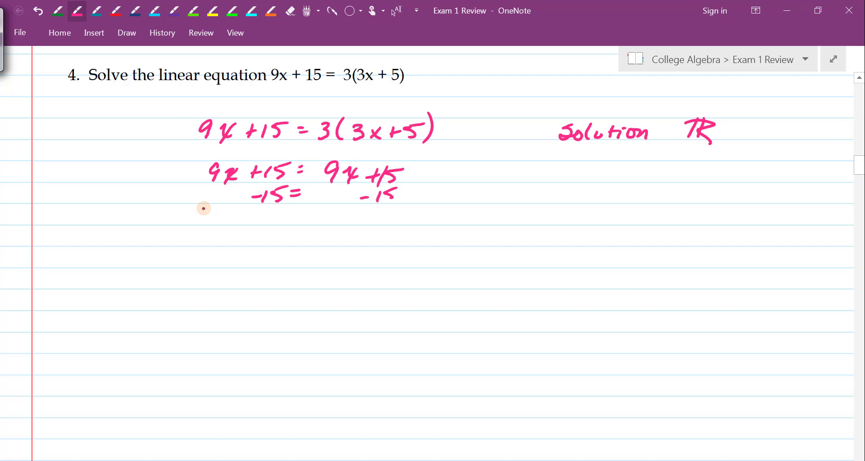
drag(204, 207, 505, 205)
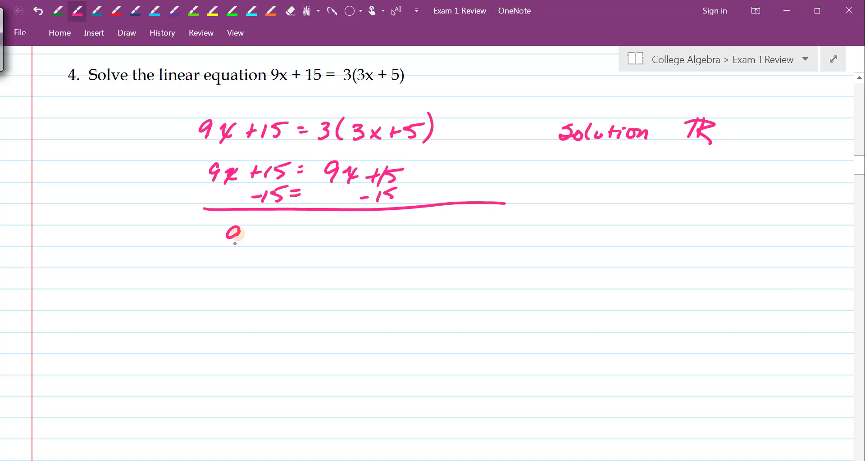
Step: Write 9x = 9x divided by 9 with the nines cancelled, then begin x =
drag(227, 234, 312, 234)
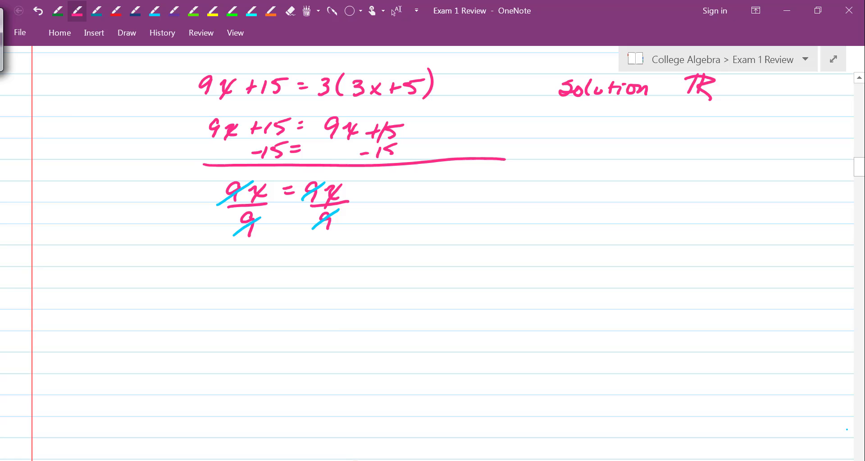
scroll(down, 3)
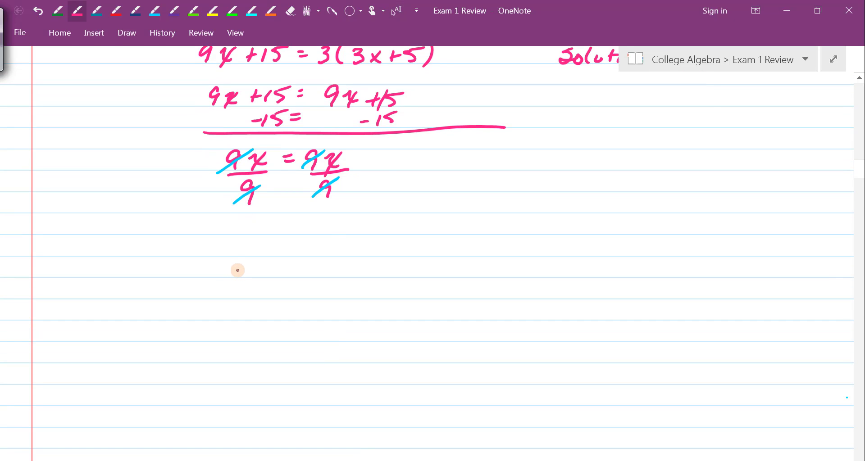
scroll(down, 3)
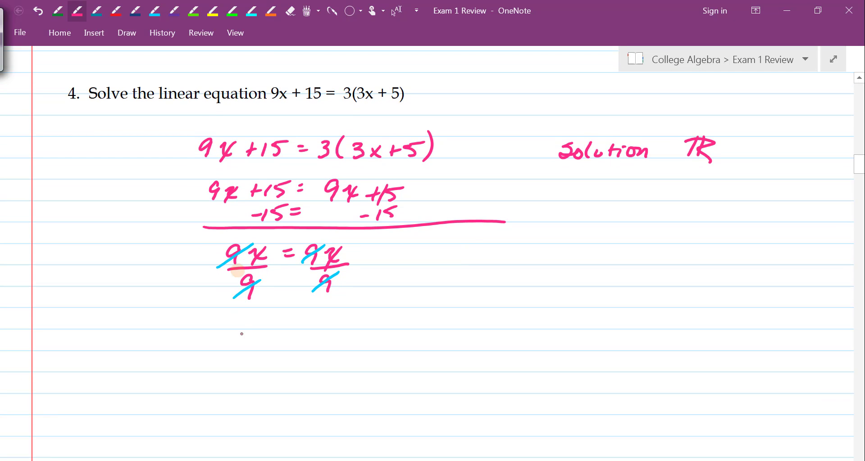
drag(234, 342, 286, 340)
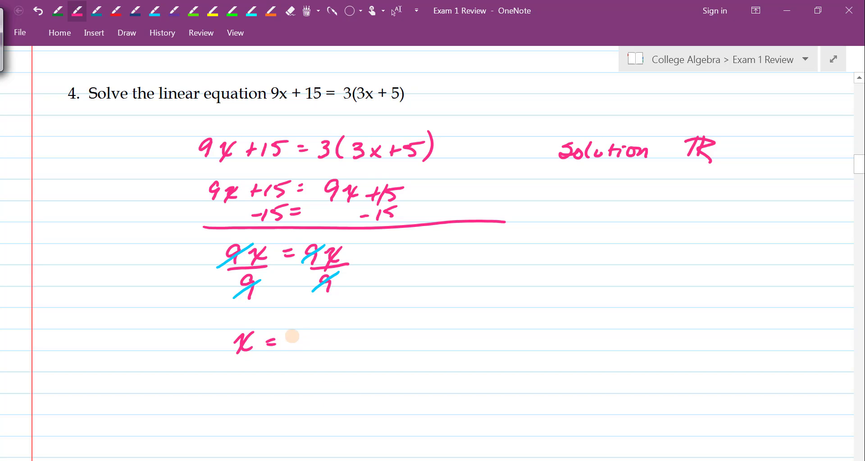
Step: Write the final x so the last line reads x = x
drag(289, 330, 306, 348)
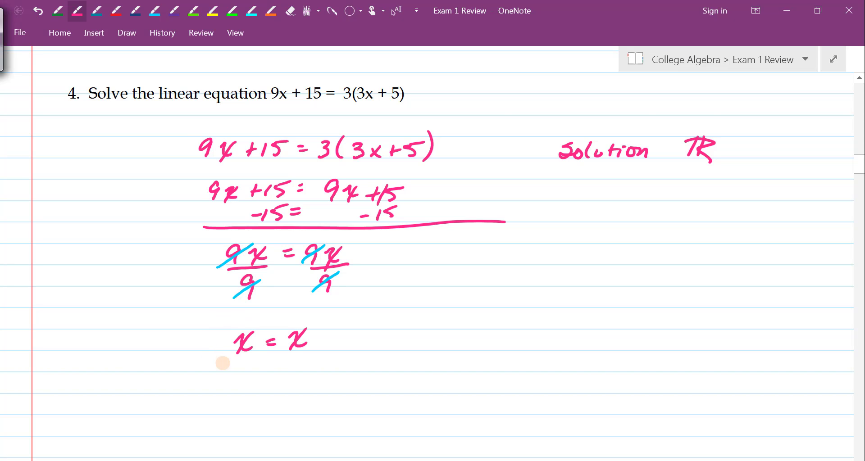
mouse_move(306, 333)
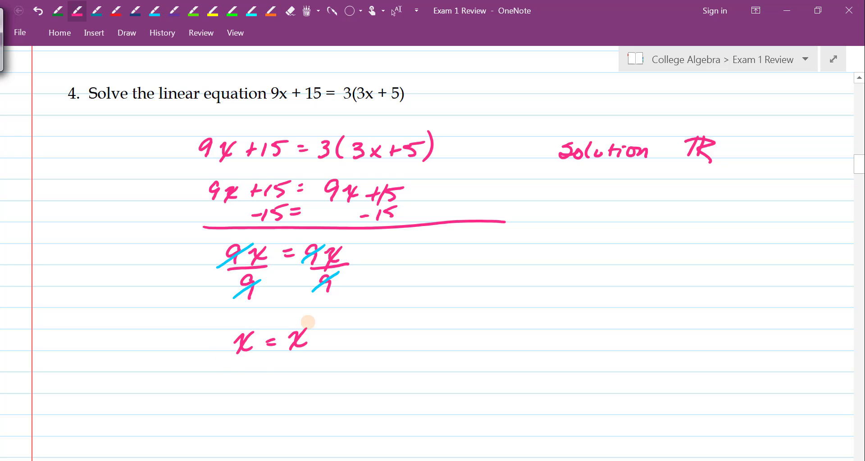
click(209, 11)
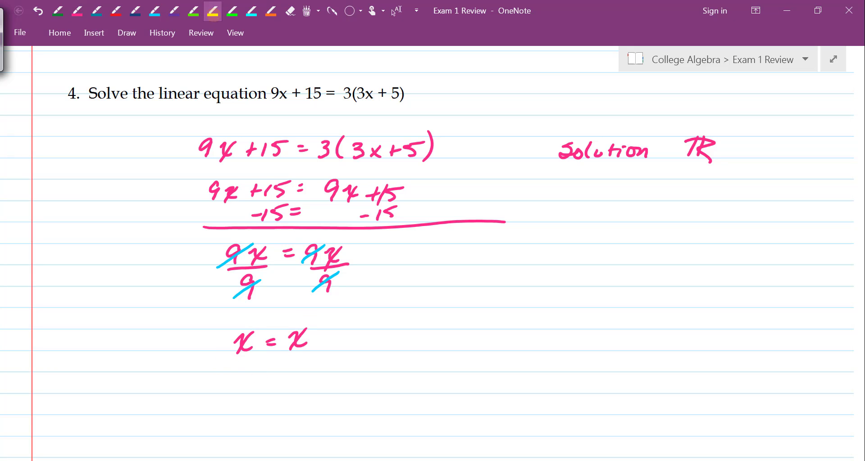